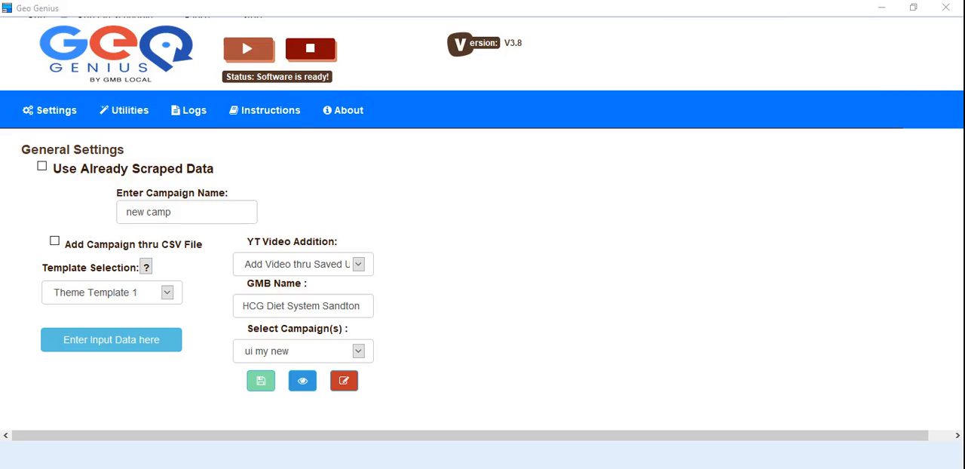
mouse_move(854, 301)
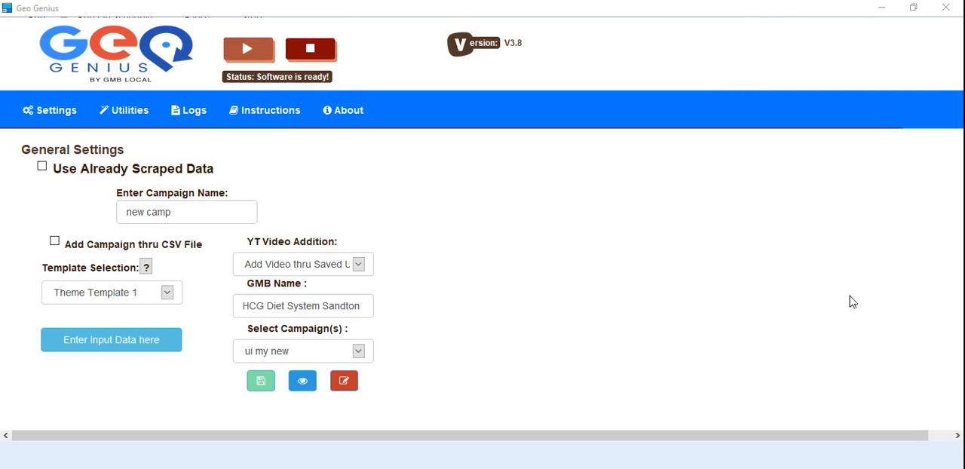
mouse_move(292, 206)
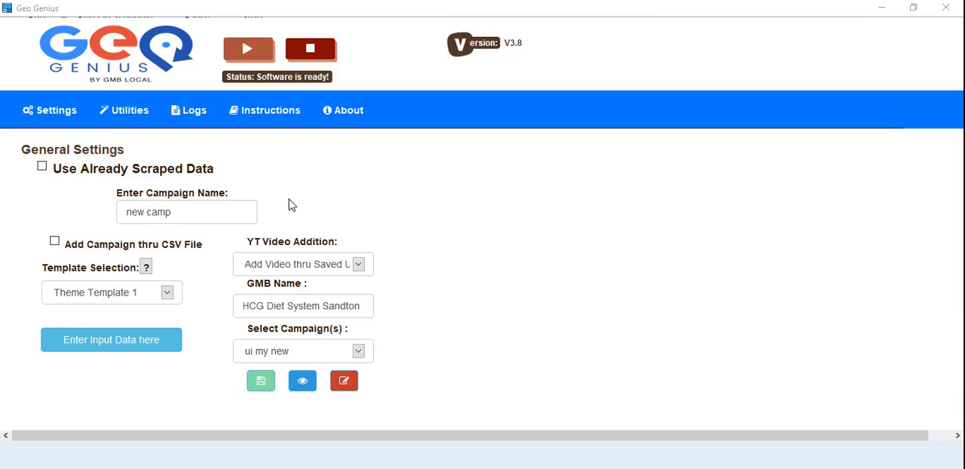
mouse_move(215, 270)
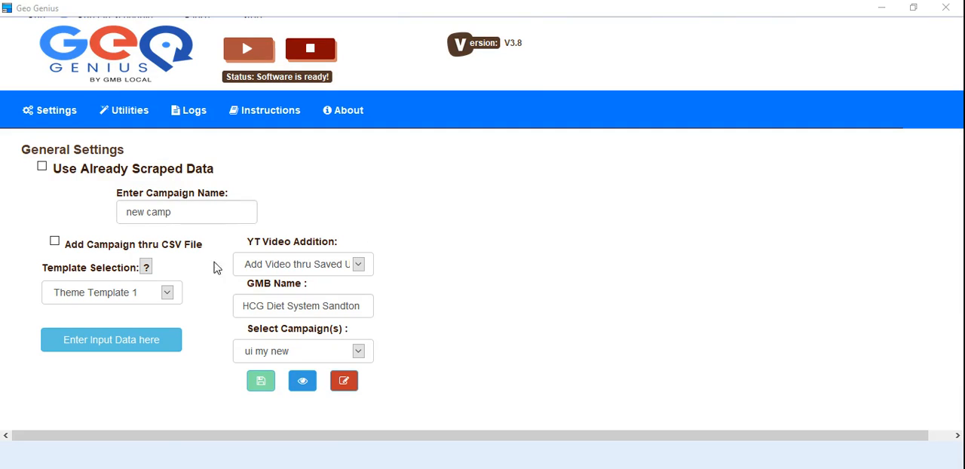
mouse_move(418, 239)
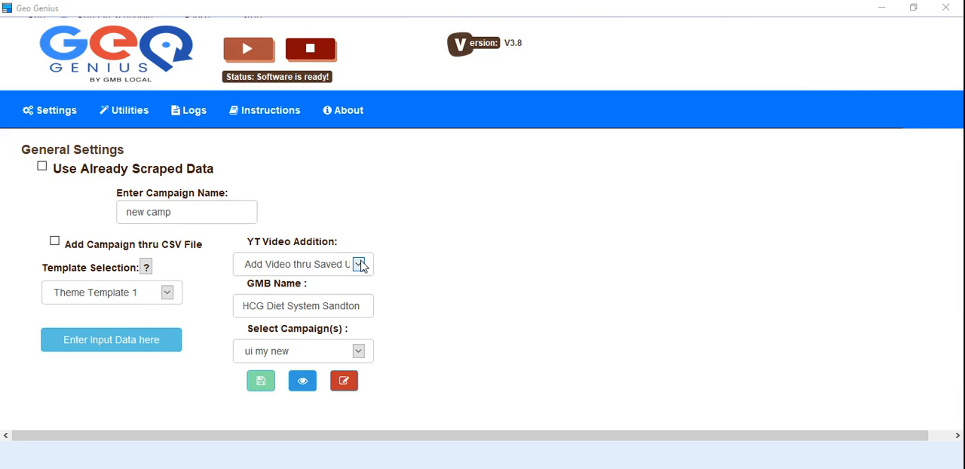
- Keep YT Video Addition on saved URLs and briefly view the Google Site database records
left_click(361, 264)
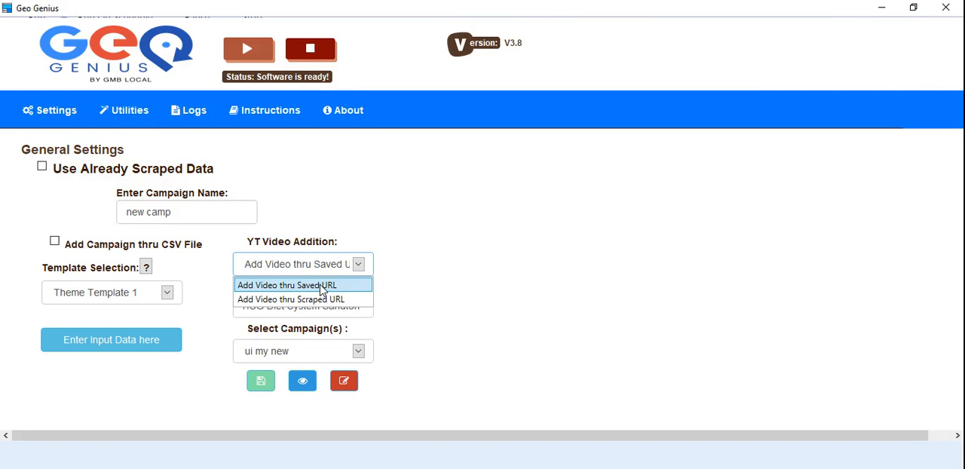
left_click(302, 285)
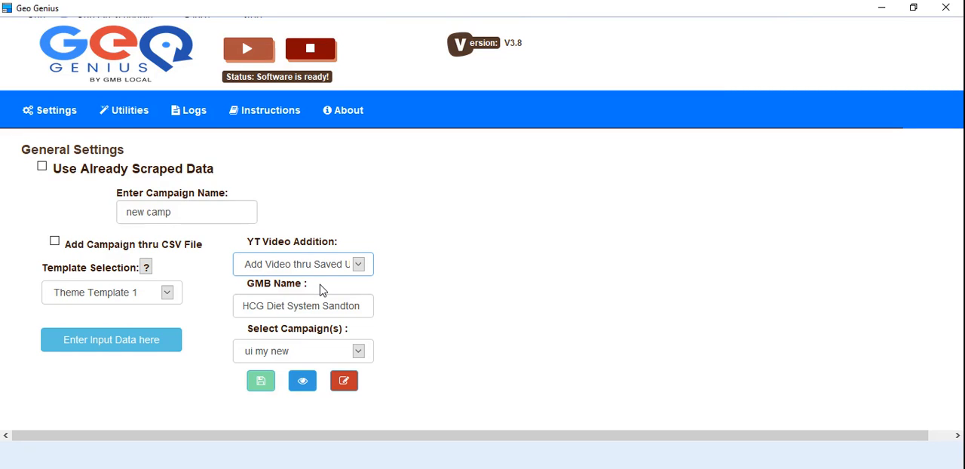
left_click(301, 380)
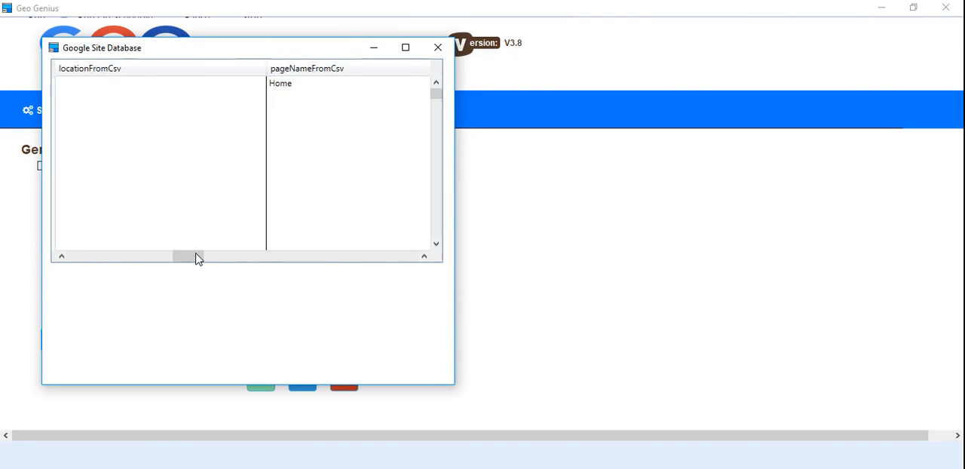
left_click(437, 48)
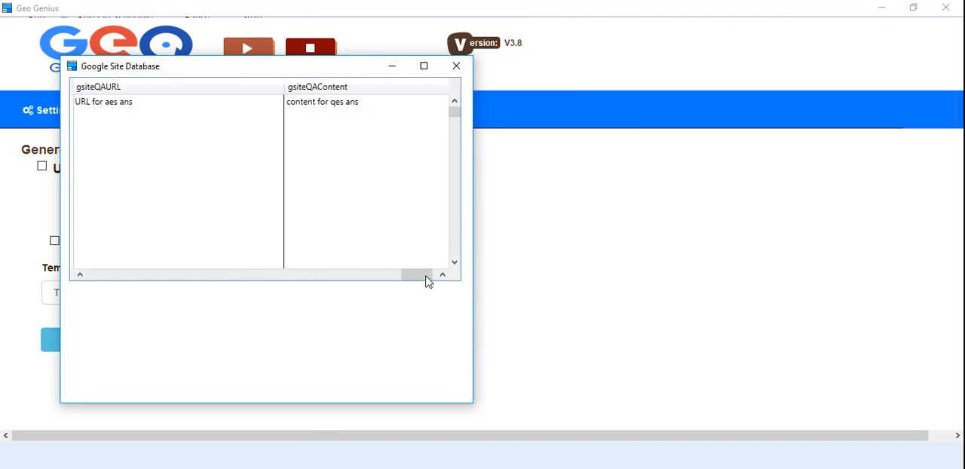
left_click(455, 67)
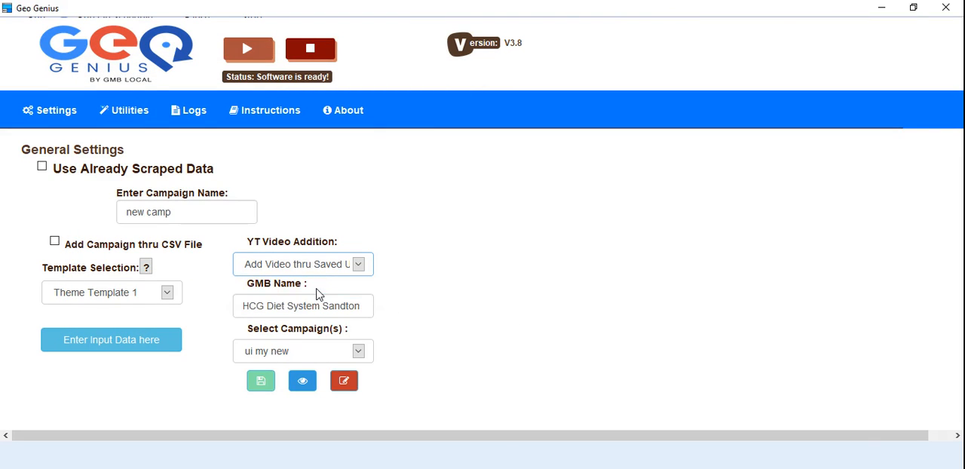
- Switch YT Video Addition to 'Add Video thru Scraped URL' and go to the Utilities page
left_click(357, 264)
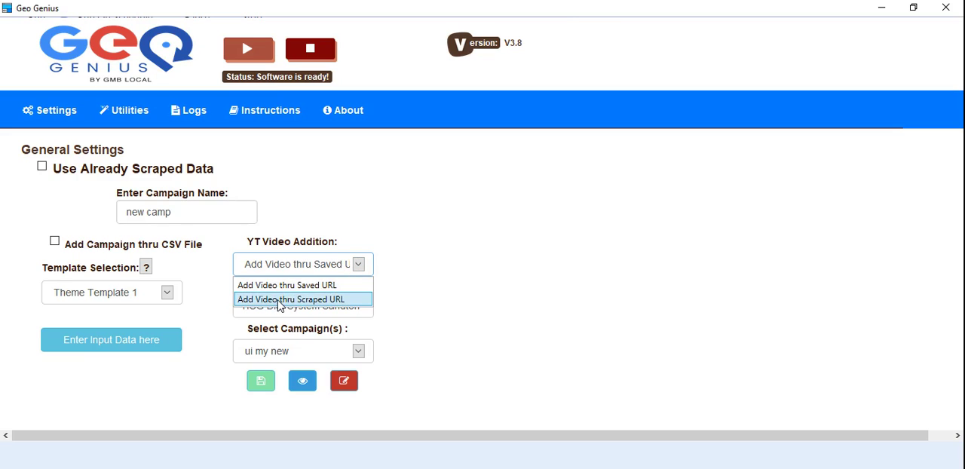
left_click(302, 298)
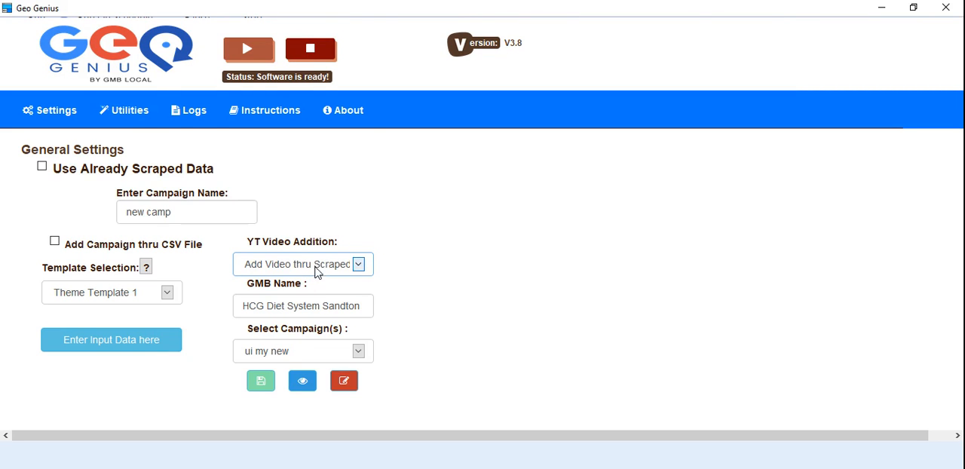
left_click(123, 110)
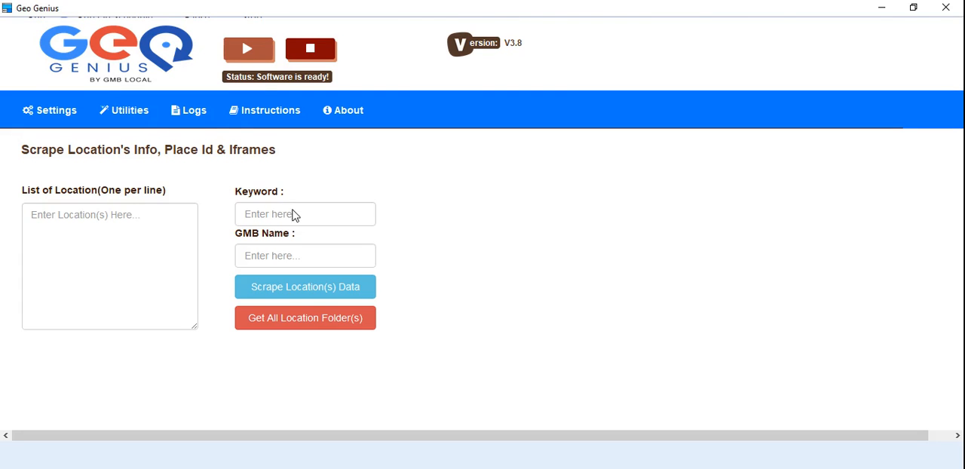
- Leave the List of Location box and return to General Settings via the Settings tab
left_click(109, 266)
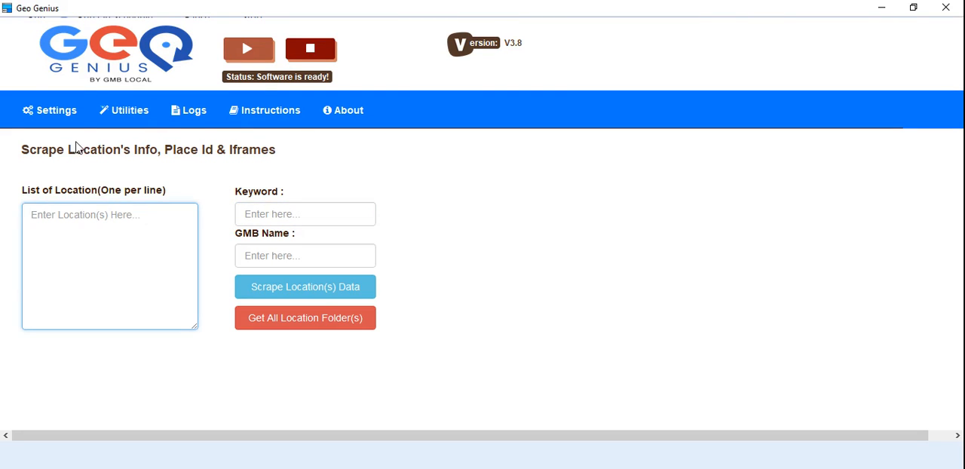
left_click(48, 110)
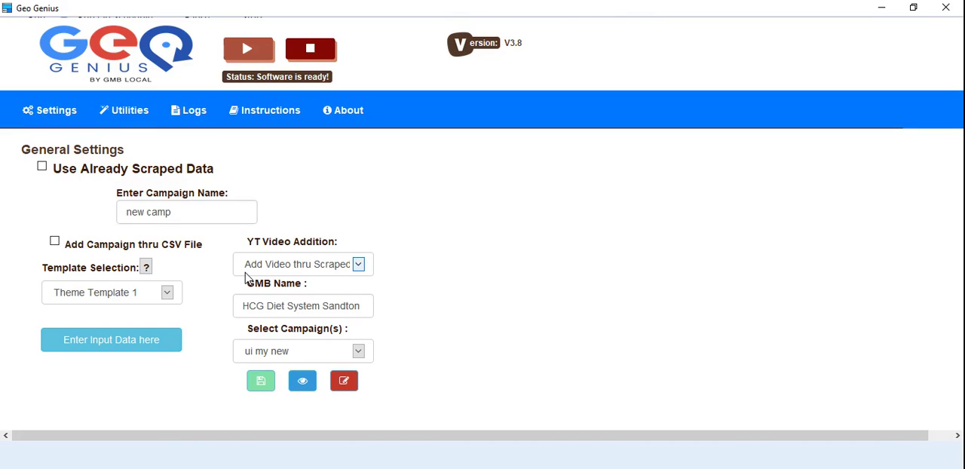
mouse_move(338, 296)
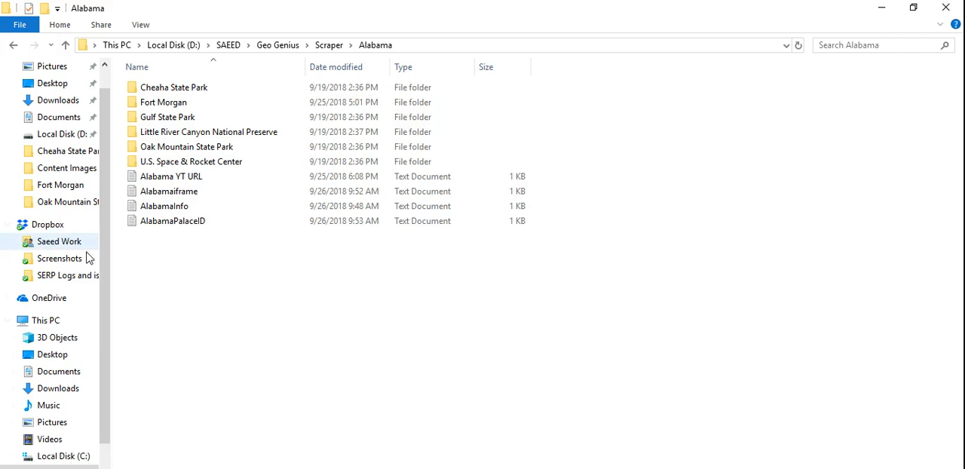
- Navigate to the Scraper > Alabama folder and select the 'Alabama YT URL' text file
left_click(169, 190)
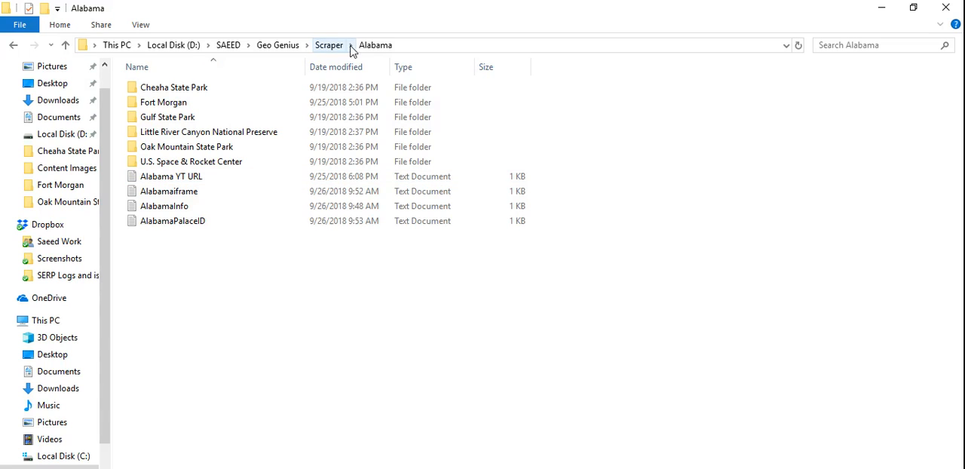
mouse_move(375, 45)
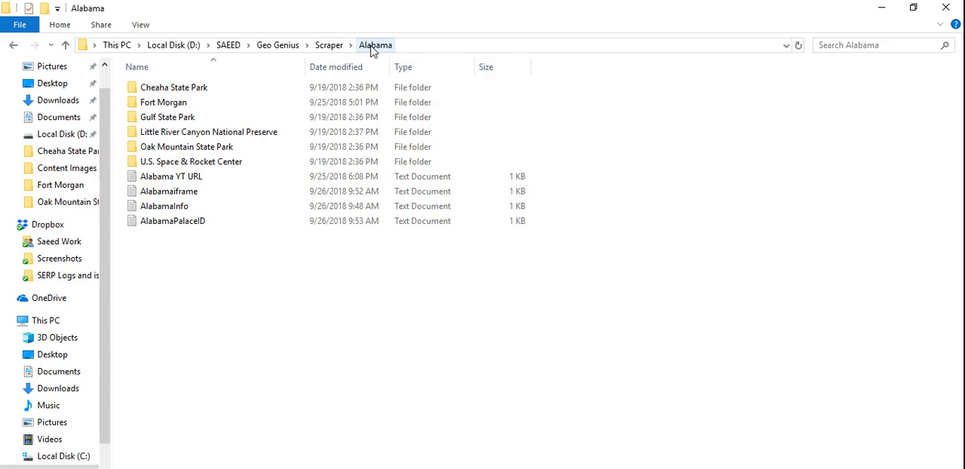
left_click(172, 175)
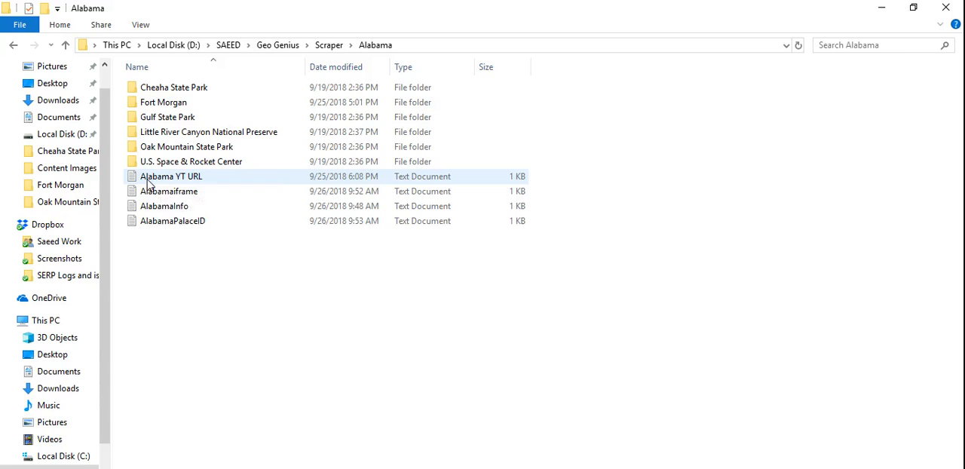
mouse_move(354, 181)
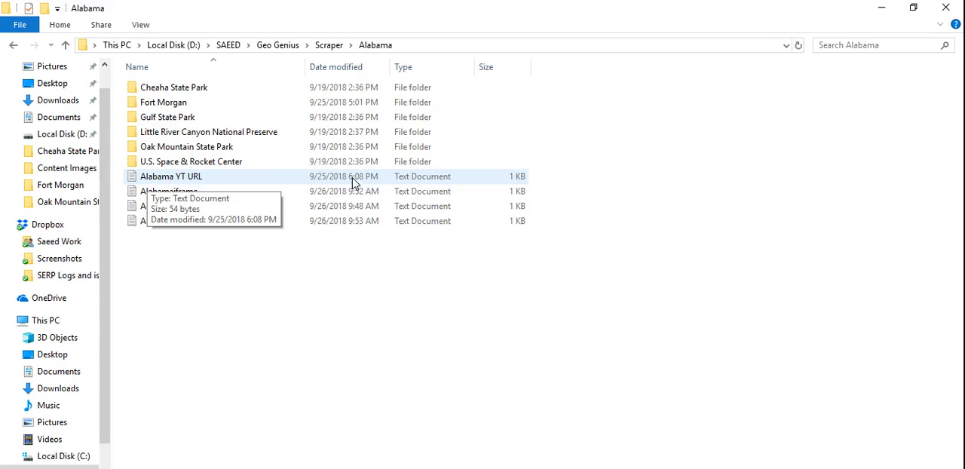
mouse_move(179, 181)
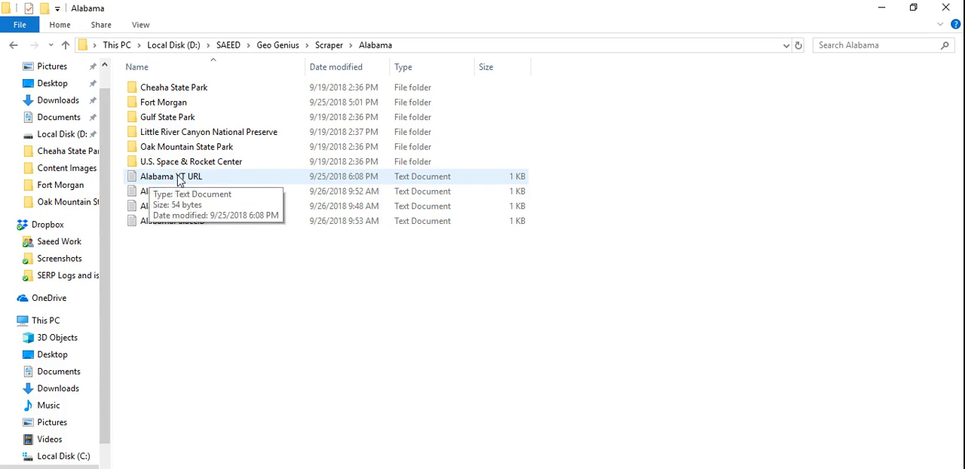
mouse_move(359, 175)
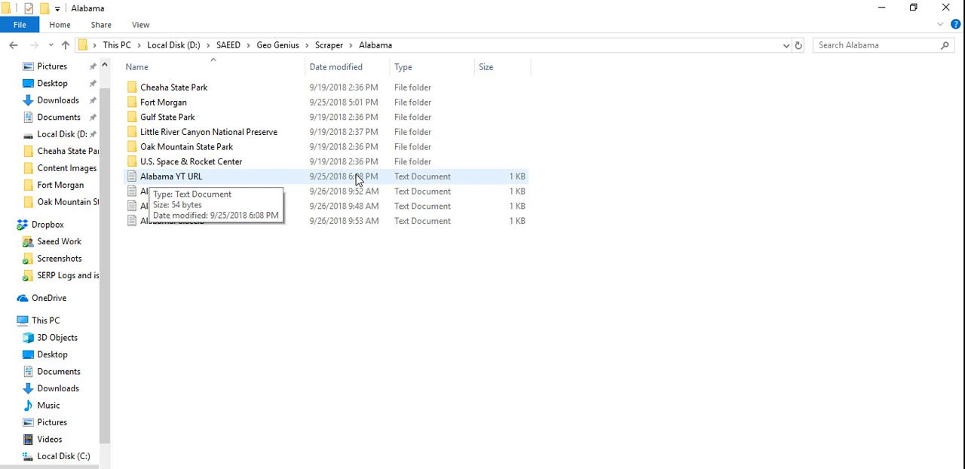
double_click(172, 175)
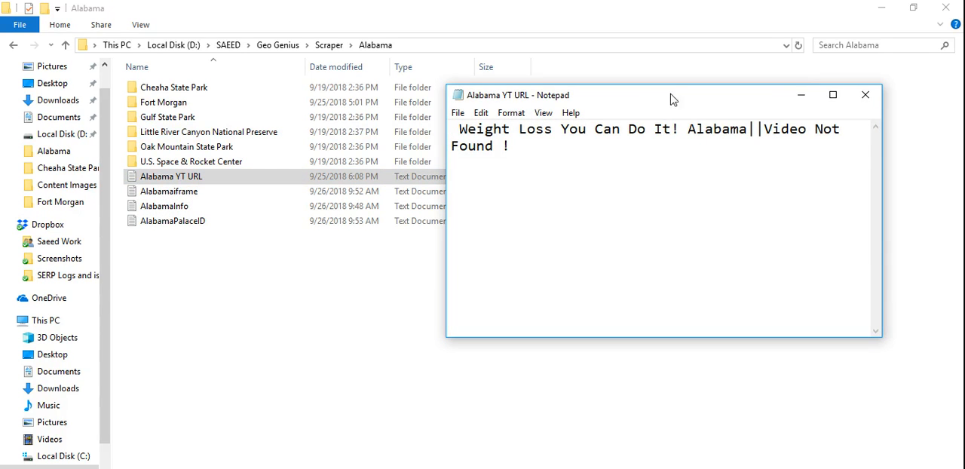
left_click(832, 93)
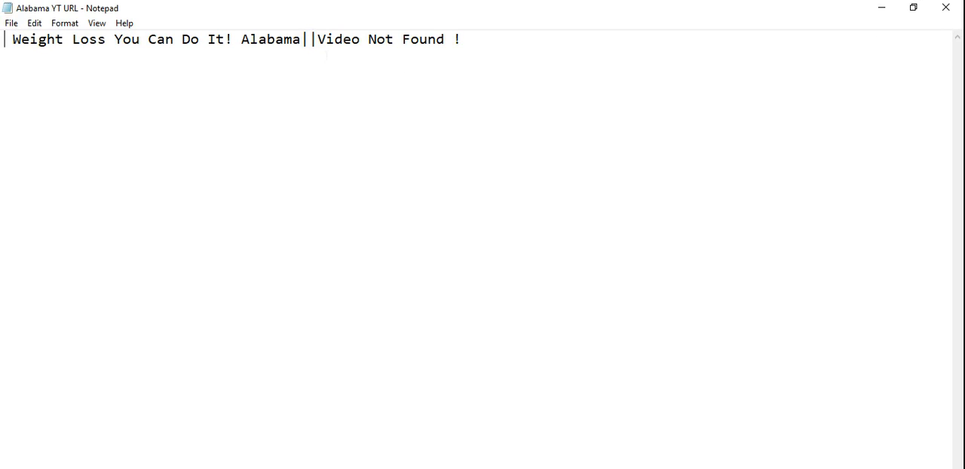
left_click_drag(3, 39, 97, 39)
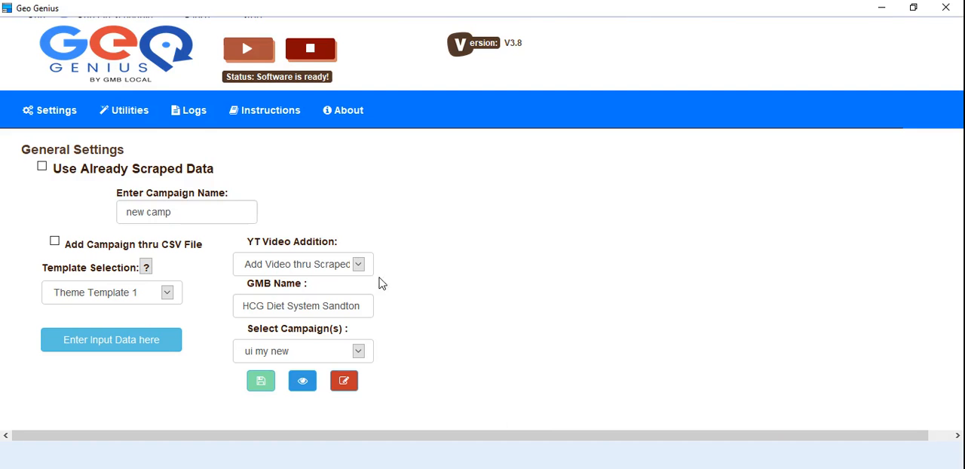
- Set YT Video Addition to 'Add Video thru Scraped URL' again
left_click(359, 264)
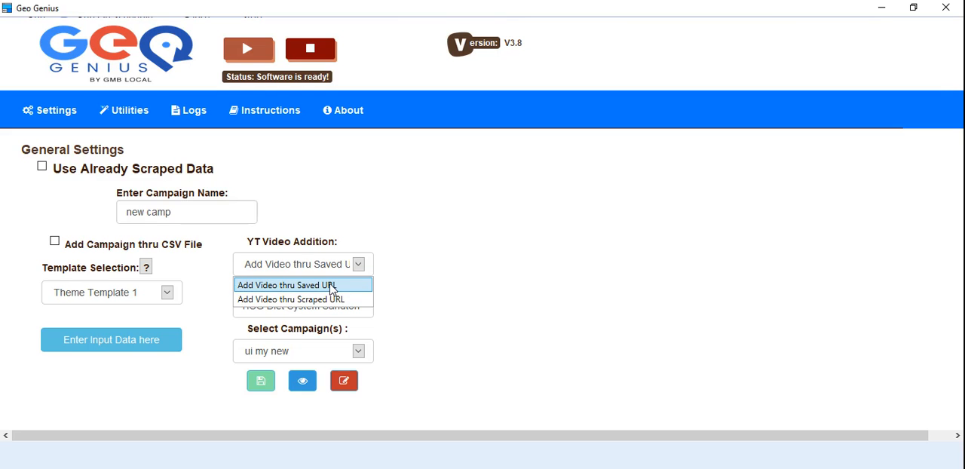
left_click(291, 298)
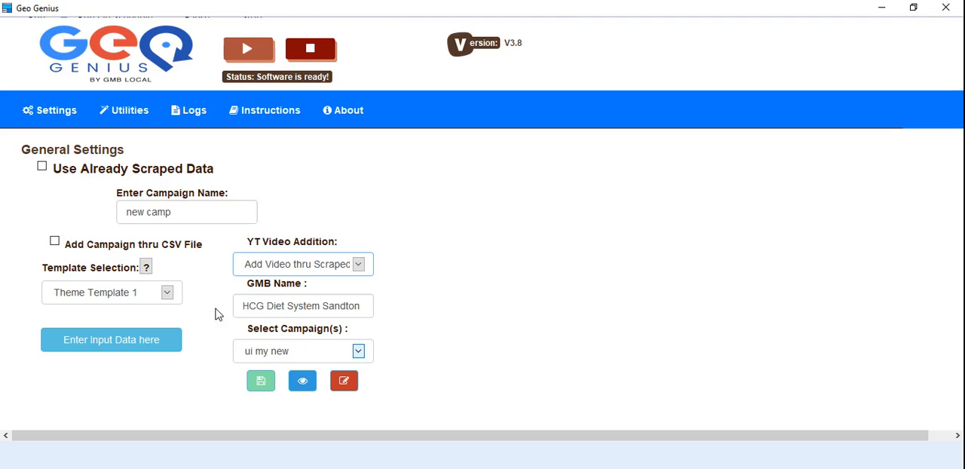
mouse_move(519, 218)
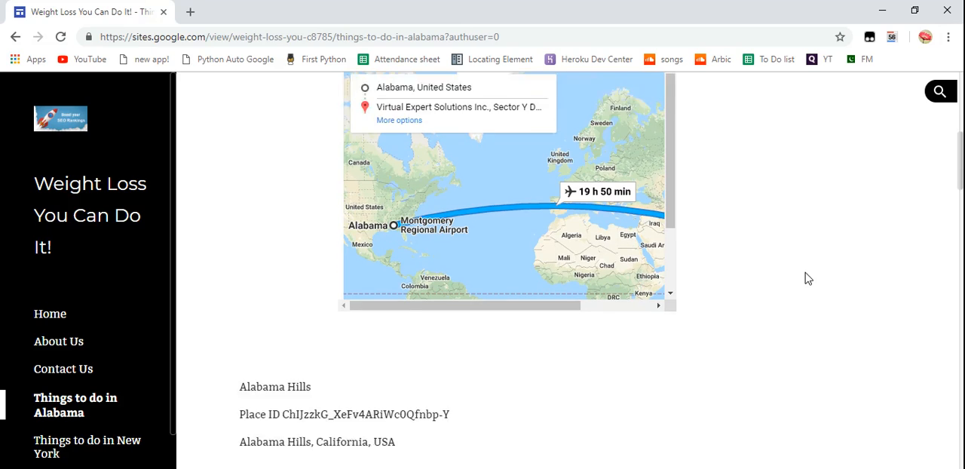
scroll("down", 3)
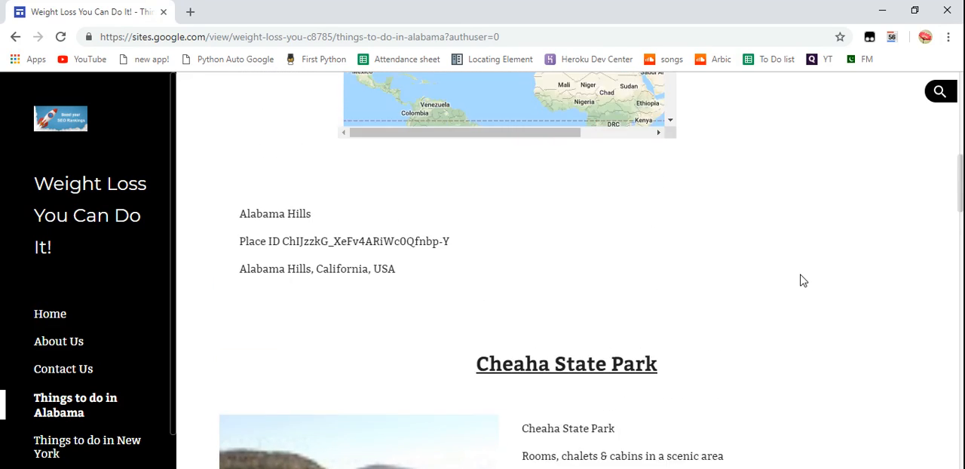
scroll("up", 3)
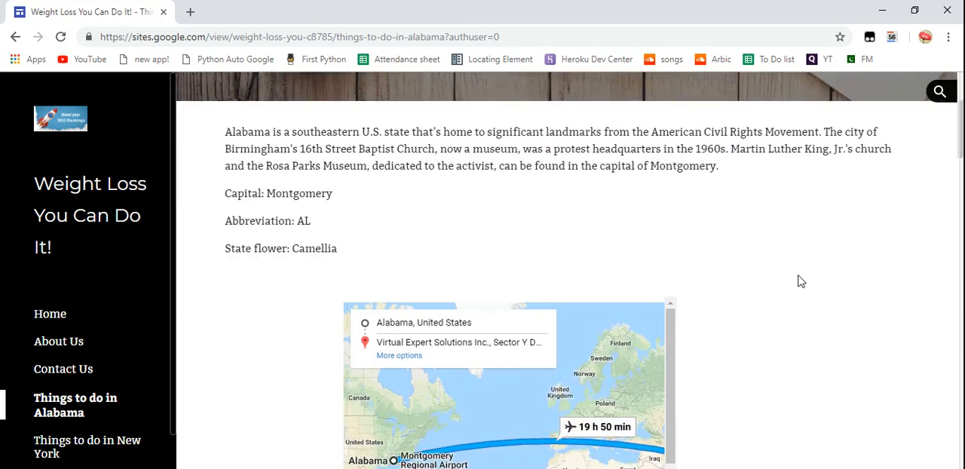
scroll("down", 3)
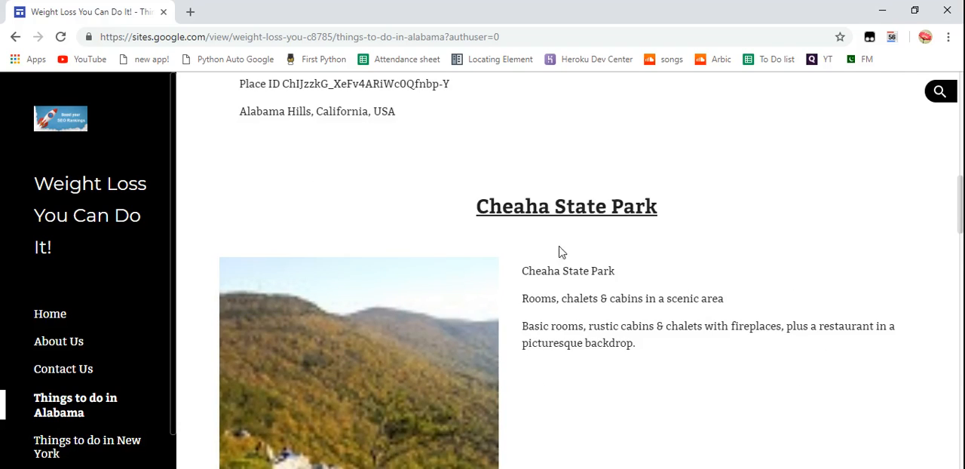
mouse_move(603, 240)
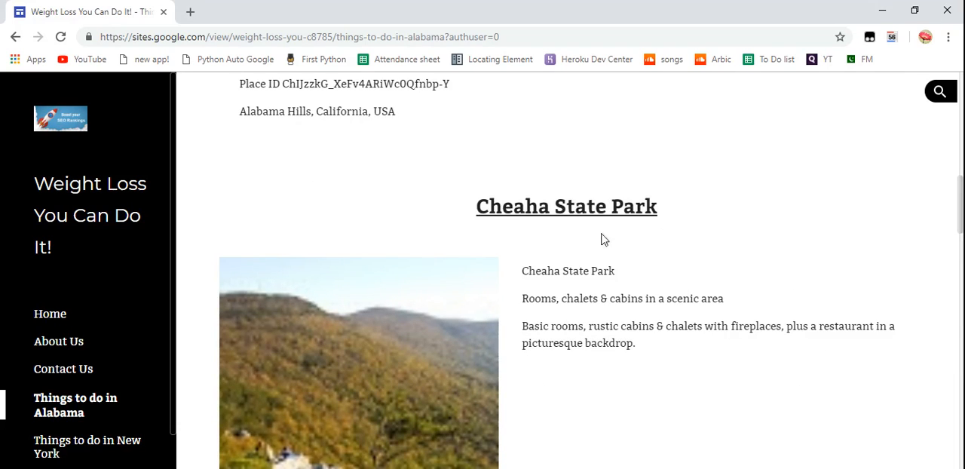
mouse_move(621, 226)
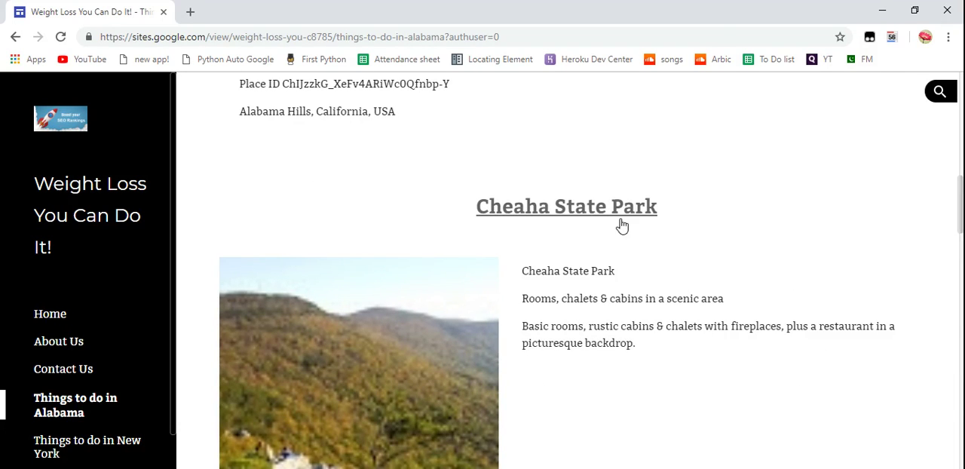
scroll("up", 3)
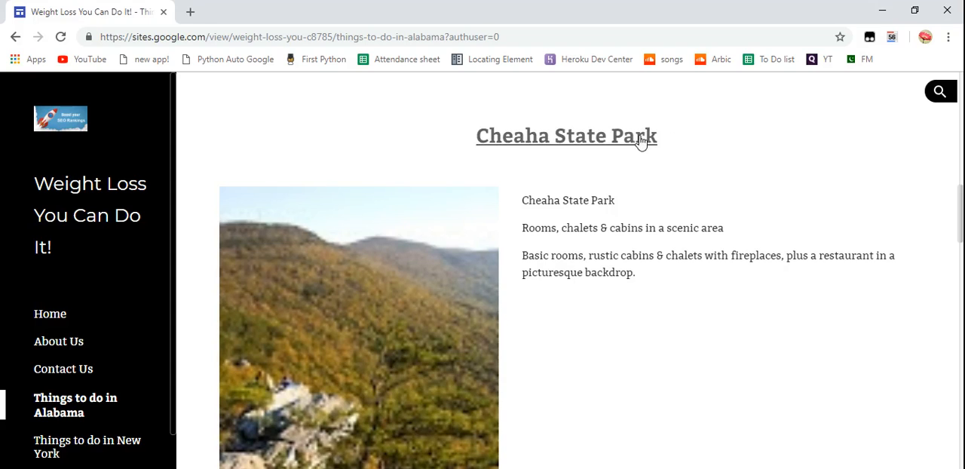
scroll("down", 3)
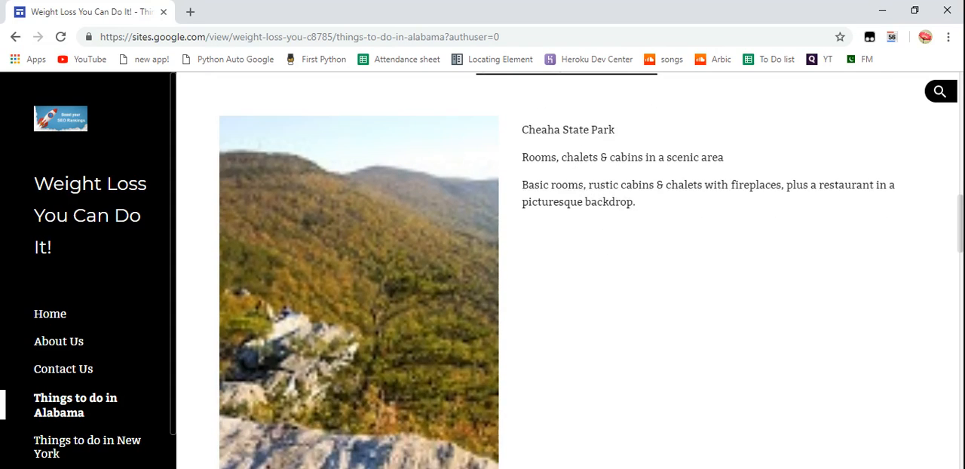
mouse_move(334, 226)
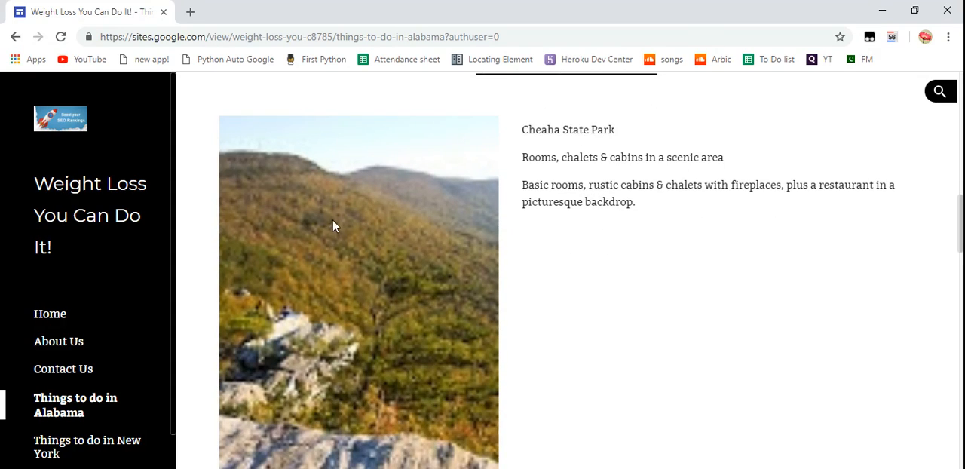
scroll("up", 3)
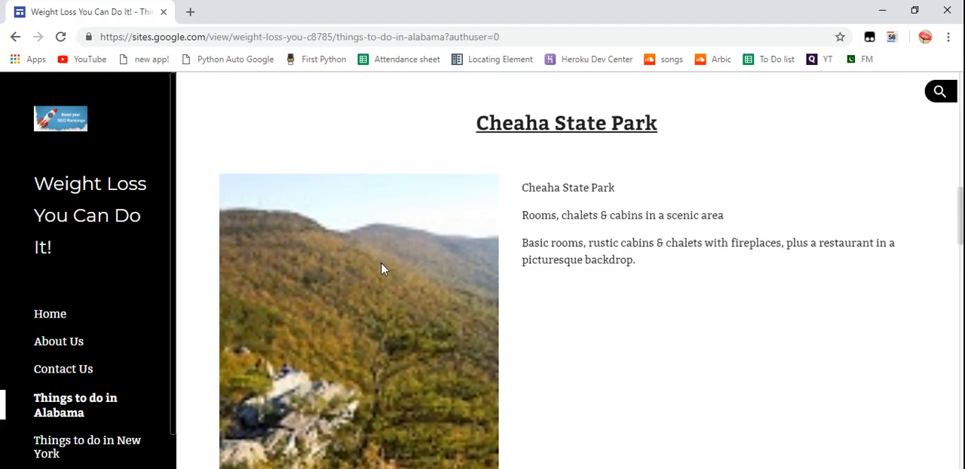
scroll("down", 3)
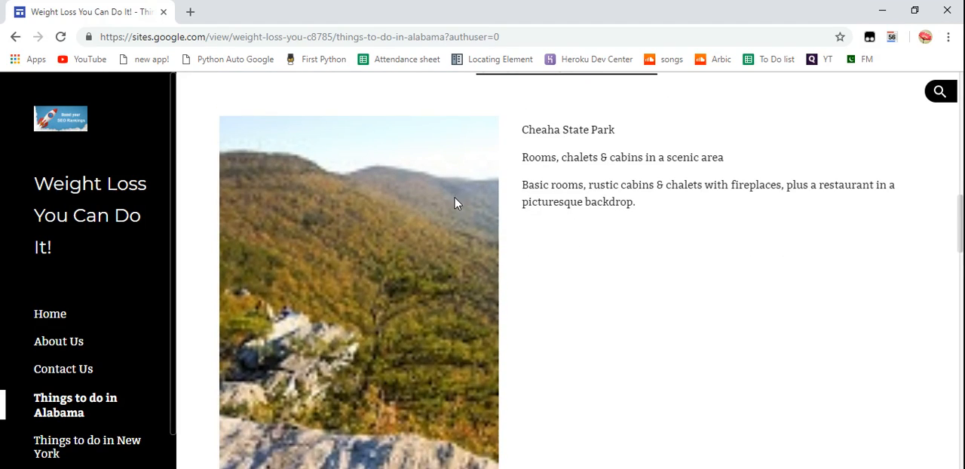
mouse_move(543, 266)
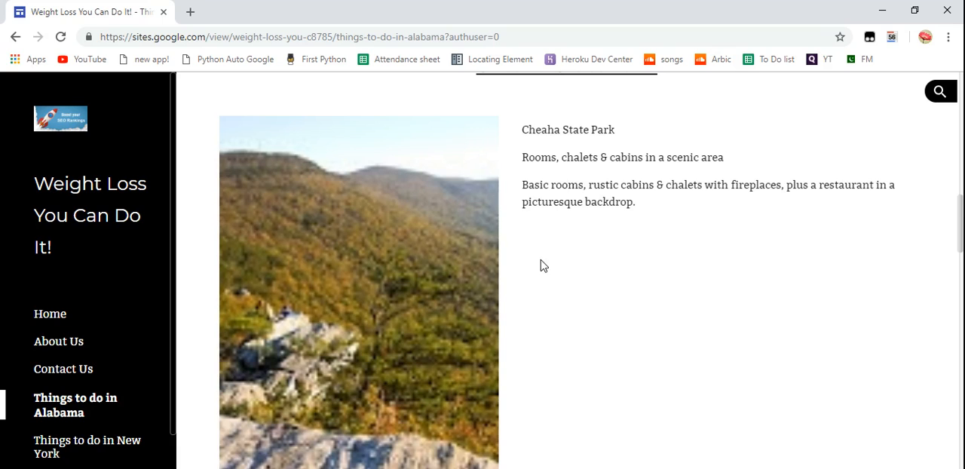
mouse_move(638, 232)
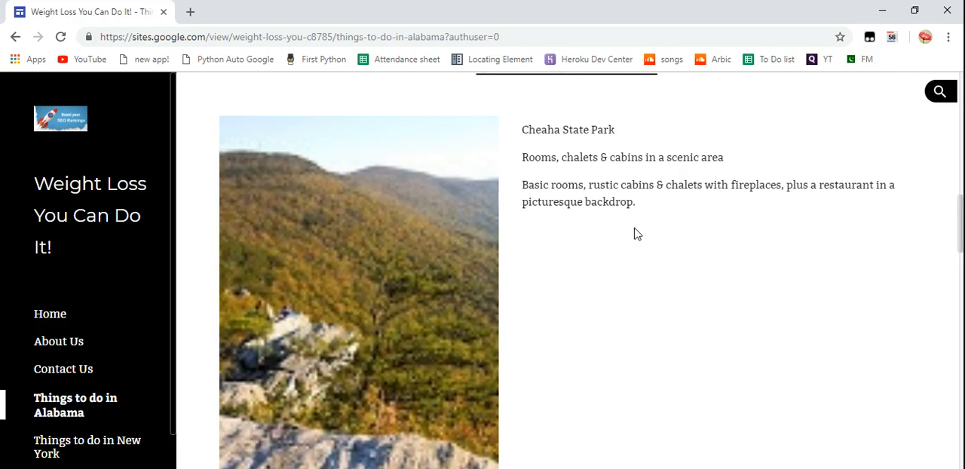
mouse_move(584, 235)
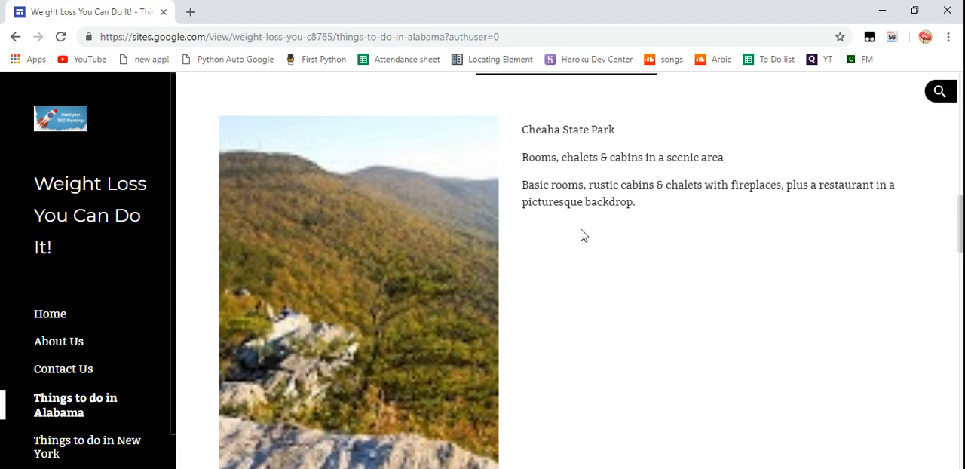
scroll("down", 3)
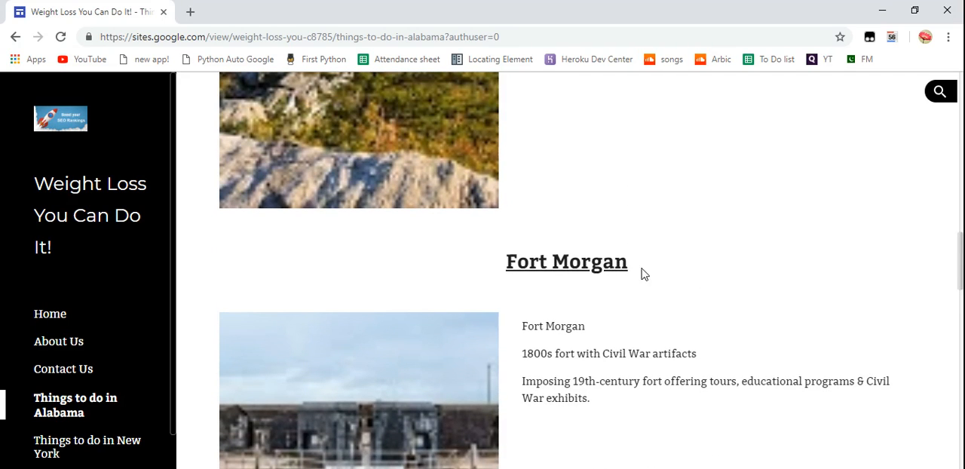
mouse_move(582, 273)
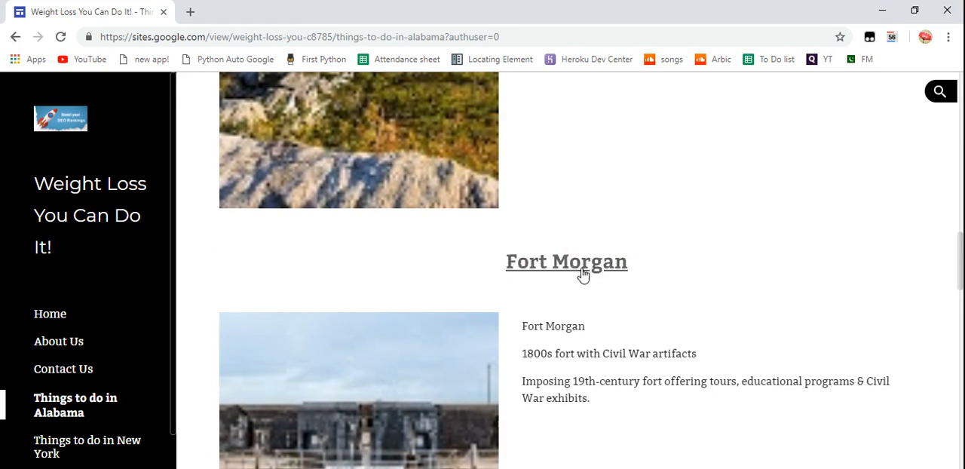
double_click(567, 262)
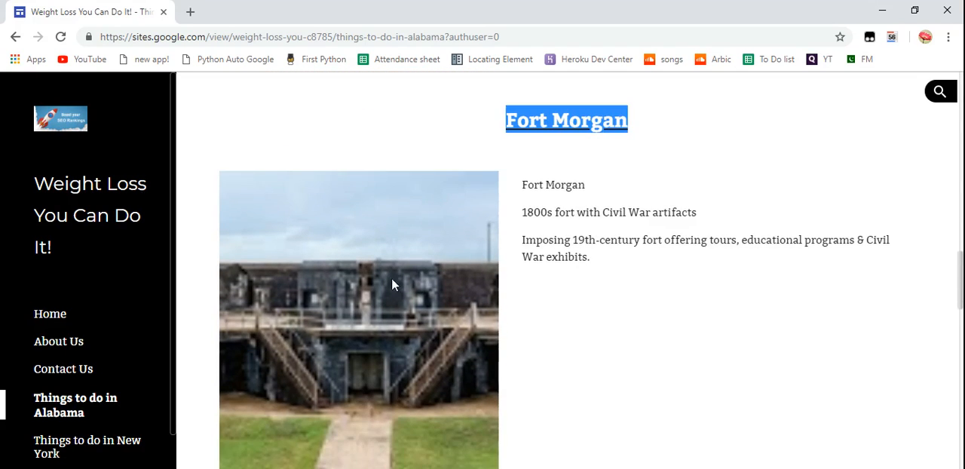
scroll("down", 3)
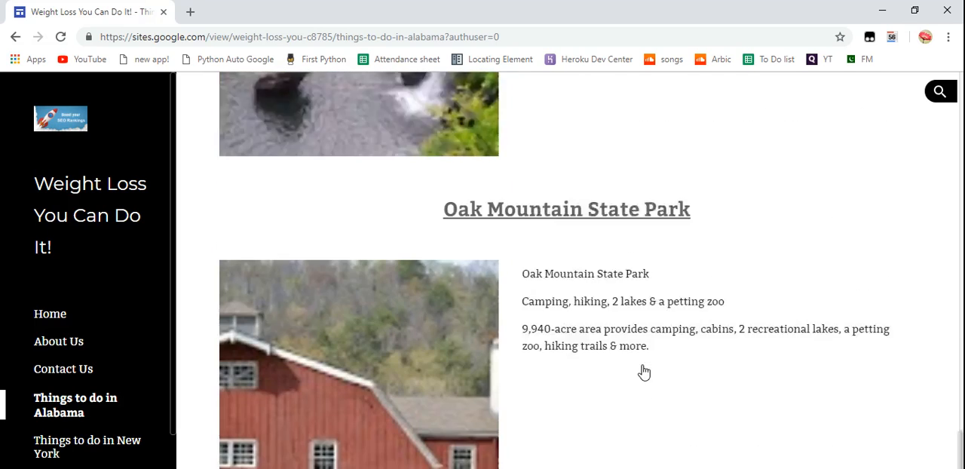
scroll("down", 3)
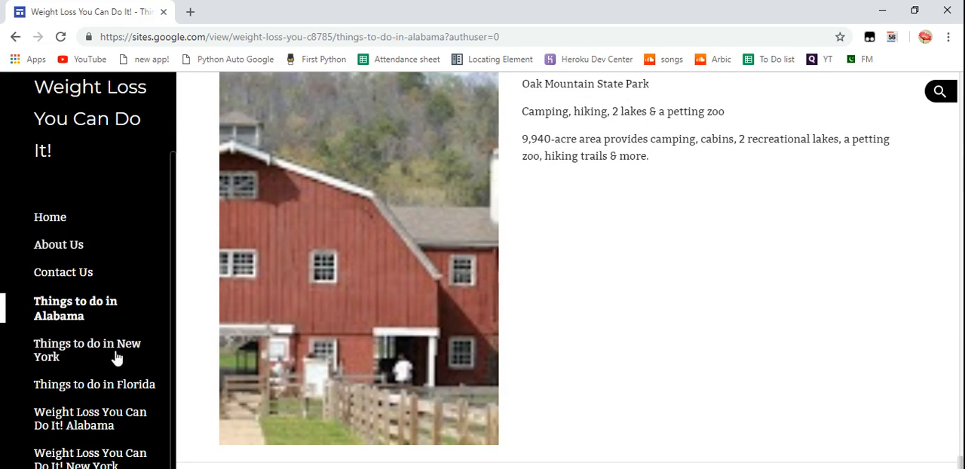